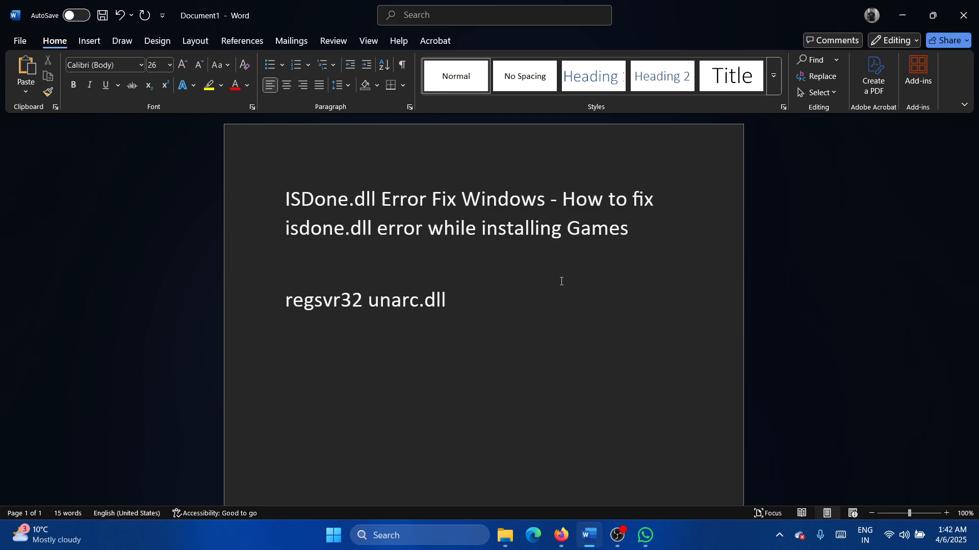
mouse_move(411, 198)
text(com)
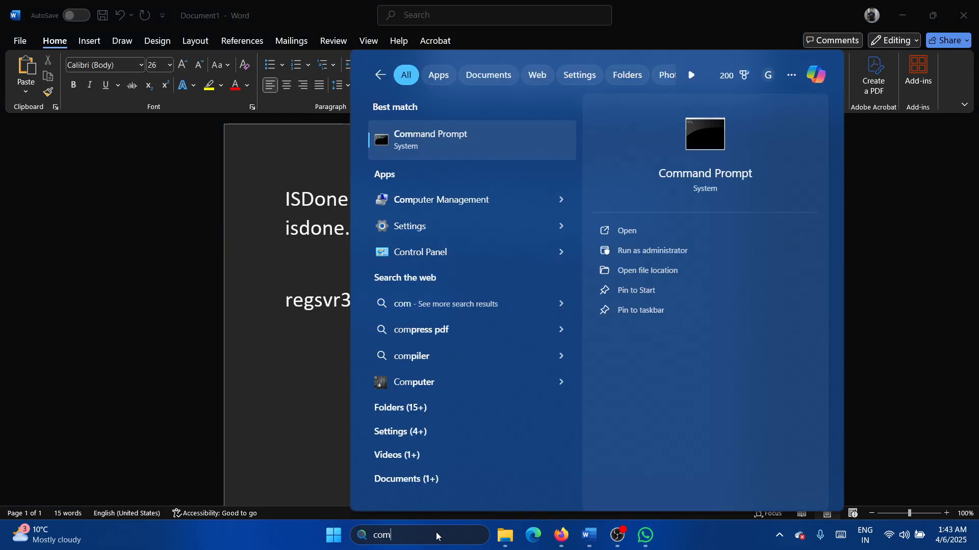
- Run sfc /scannow in an administrator Command Prompt to check system files
click(652, 251)
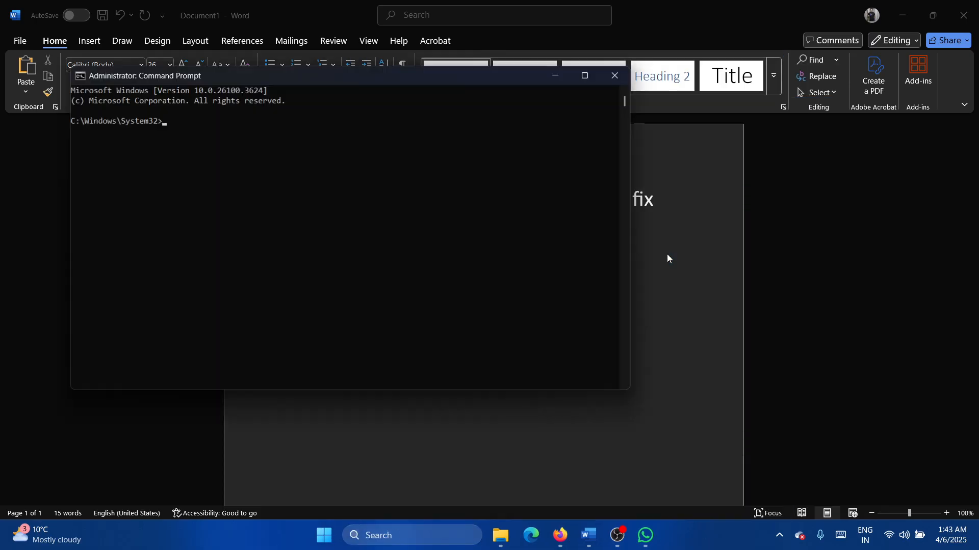
text(sf)
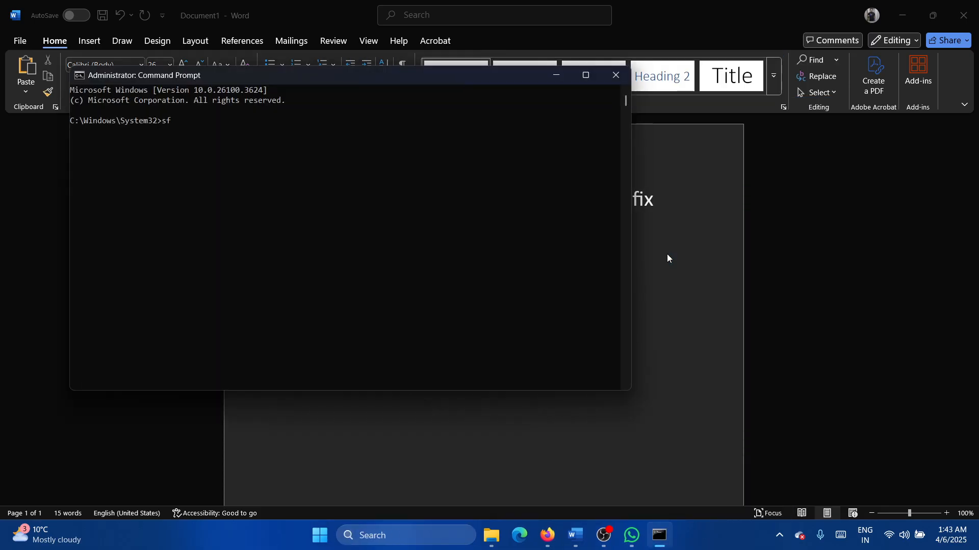
text(c /scan)
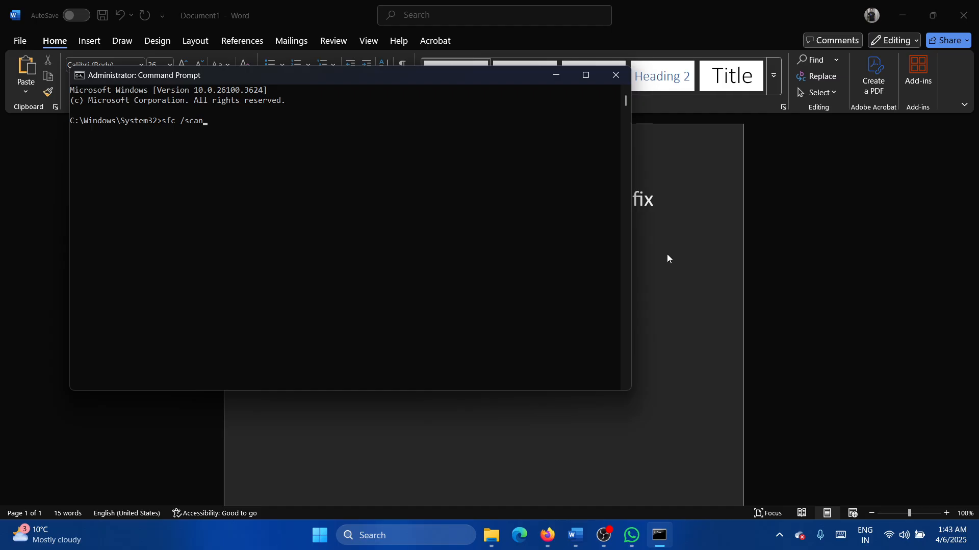
key(Return)
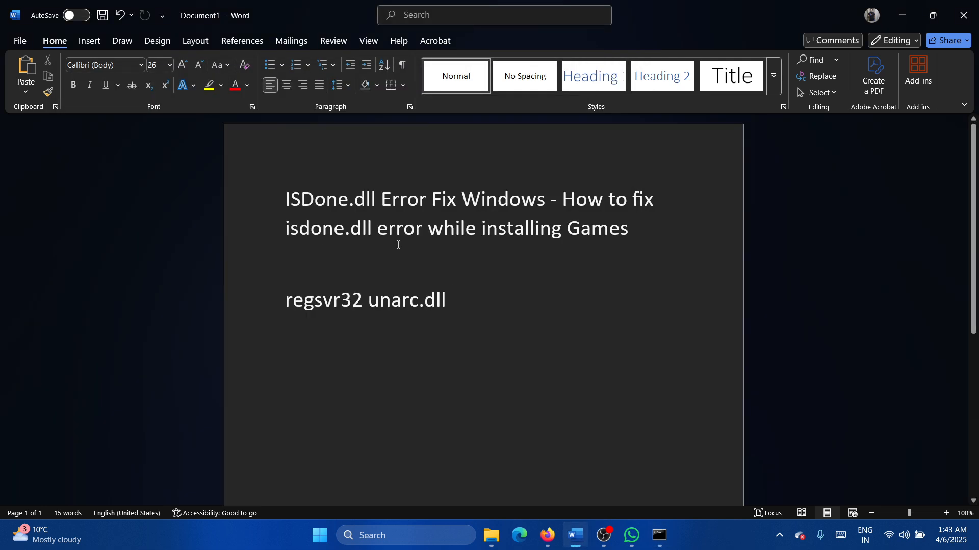
click(451, 300)
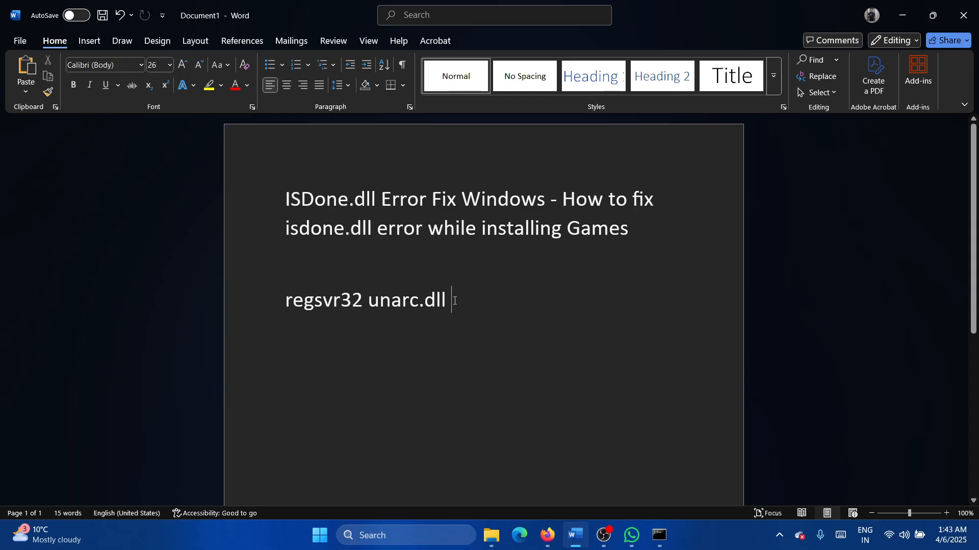
mouse_move(446, 311)
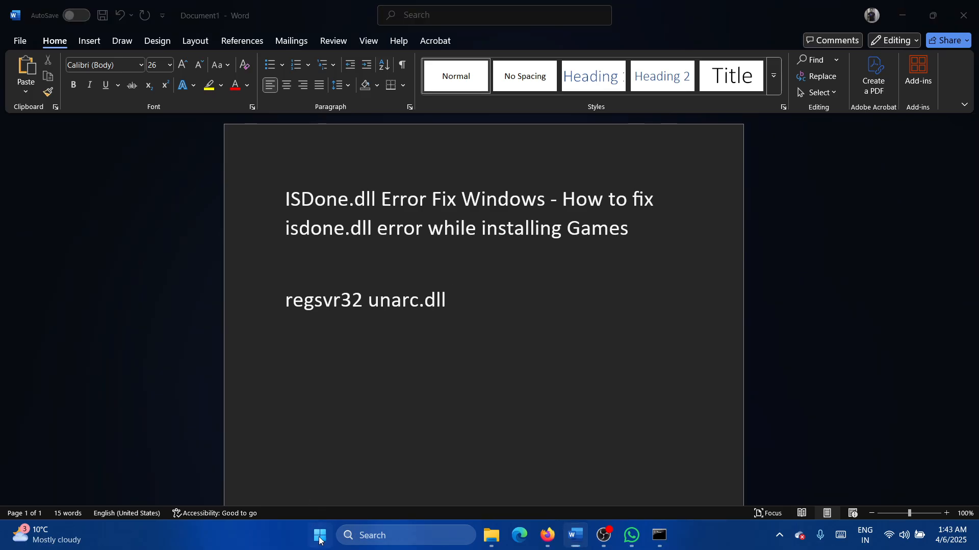
- From Settings > Apps > Installed apps, start uninstalling WPS Office via its ... menu
right_click(319, 535)
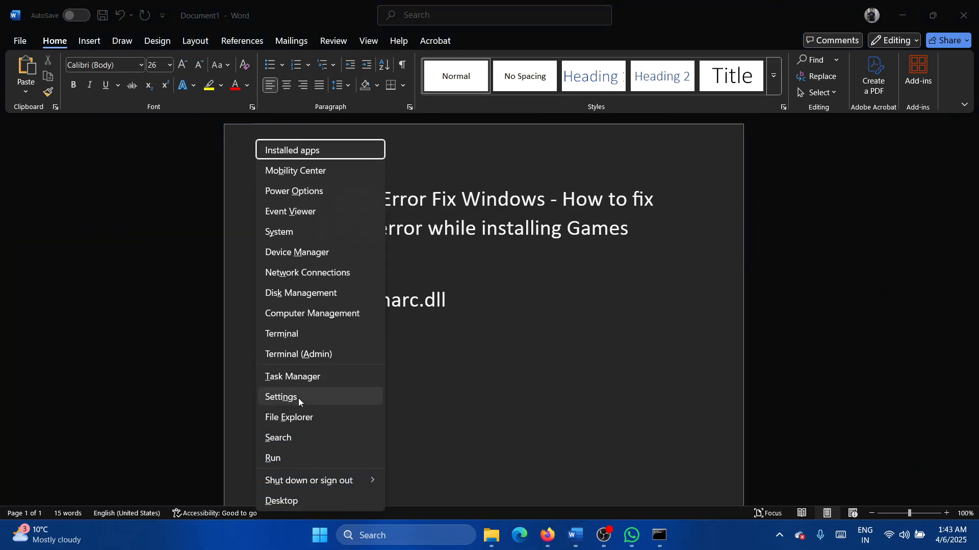
click(280, 396)
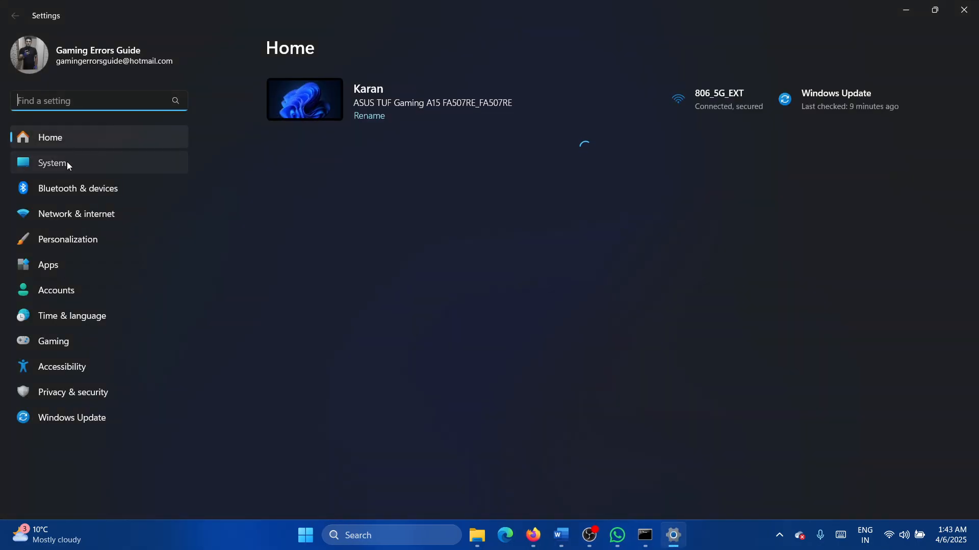
click(52, 163)
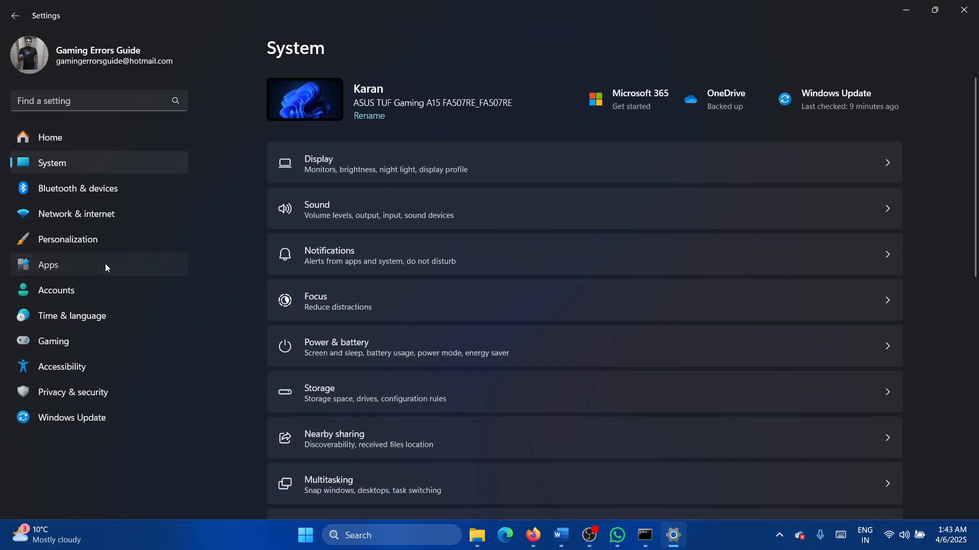
click(48, 265)
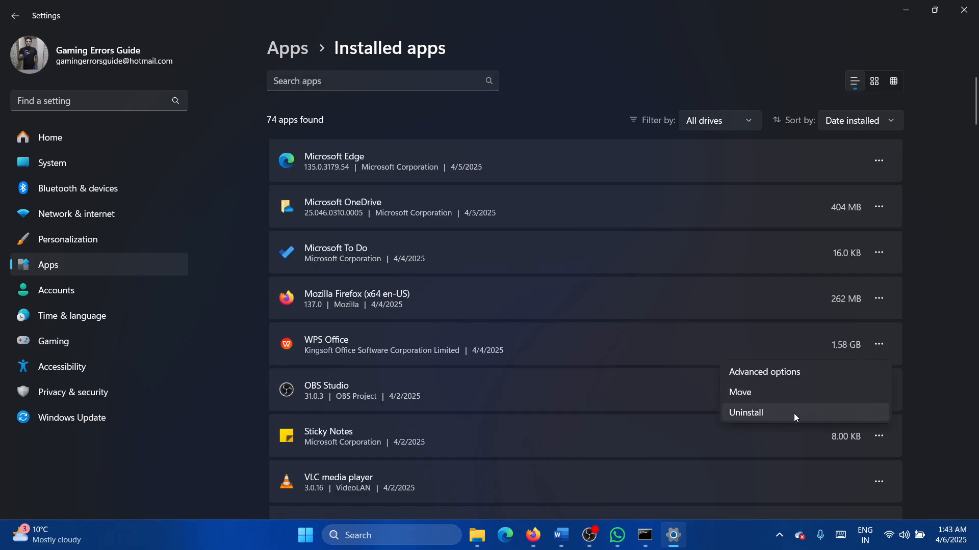
click(745, 413)
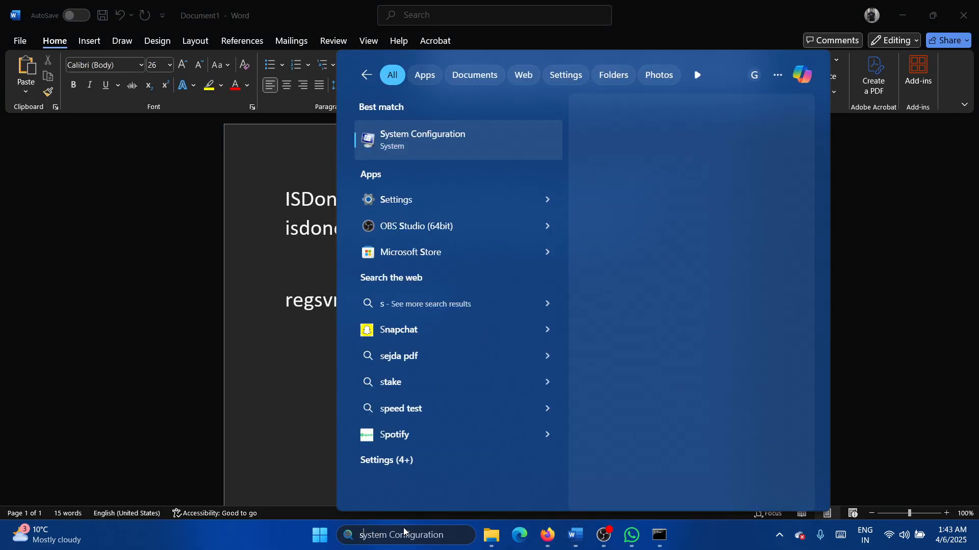
- Find Microsoft Store via search and browse its Home page best selling games
text(store)
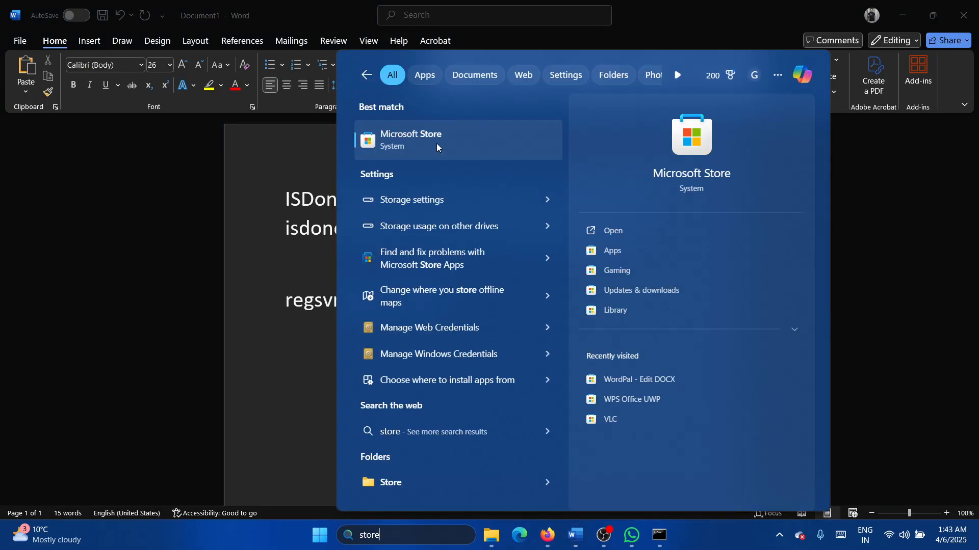
click(411, 139)
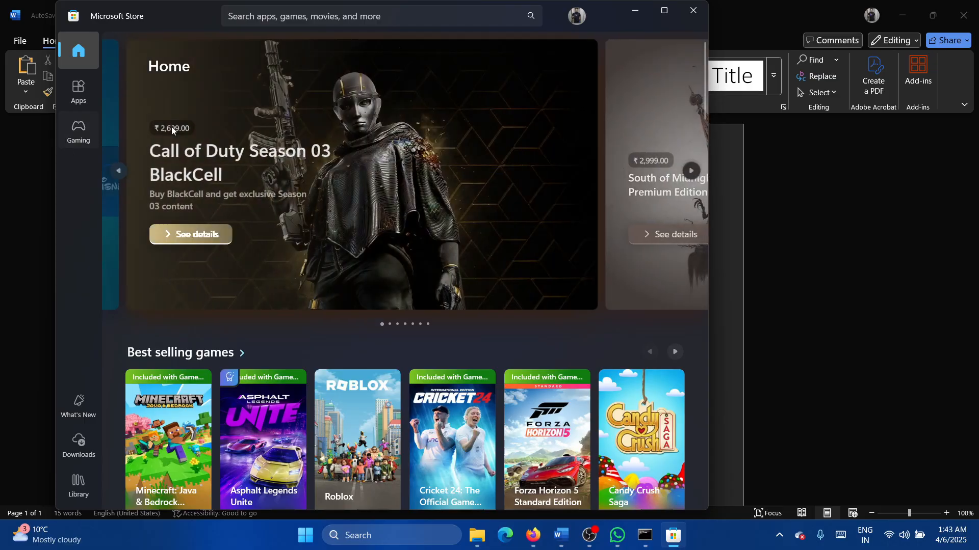
scroll(down, 3)
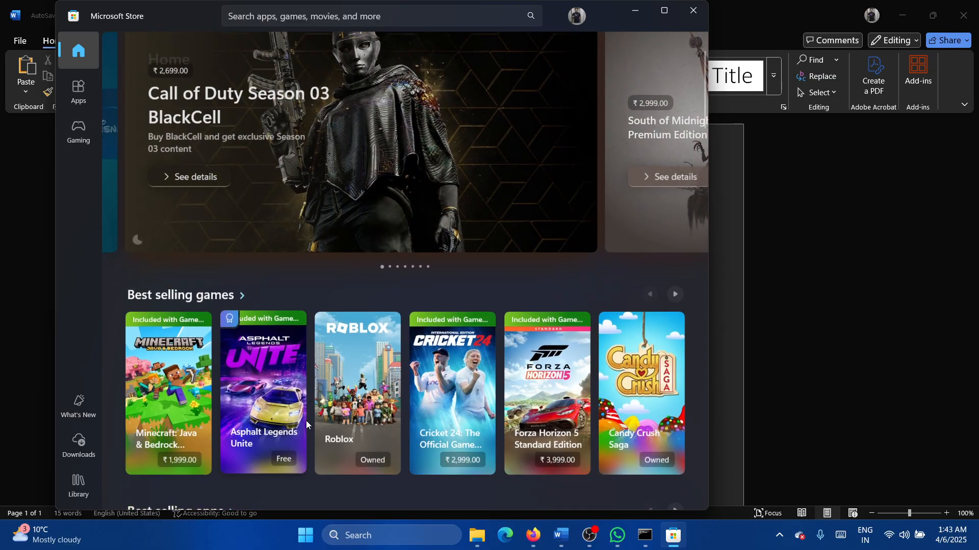
click(263, 394)
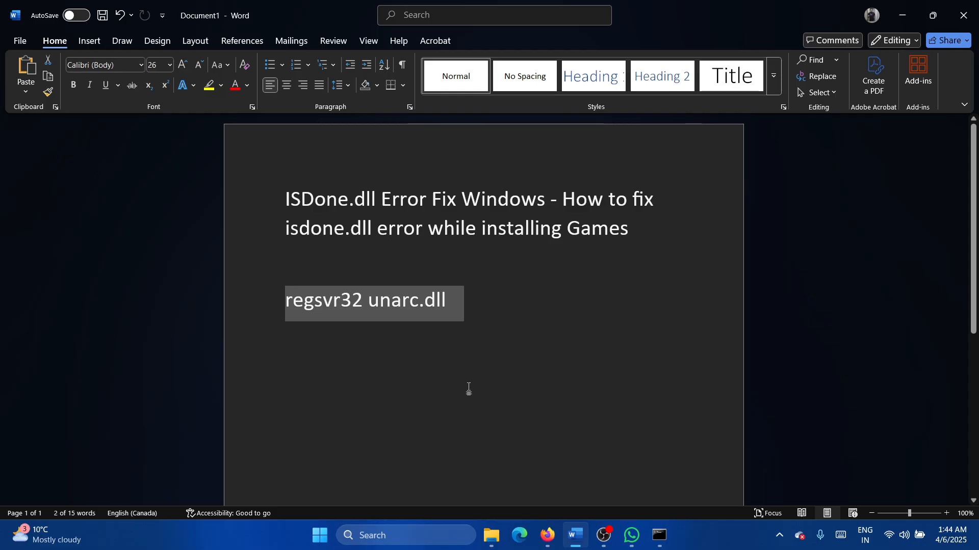
mouse_move(318, 351)
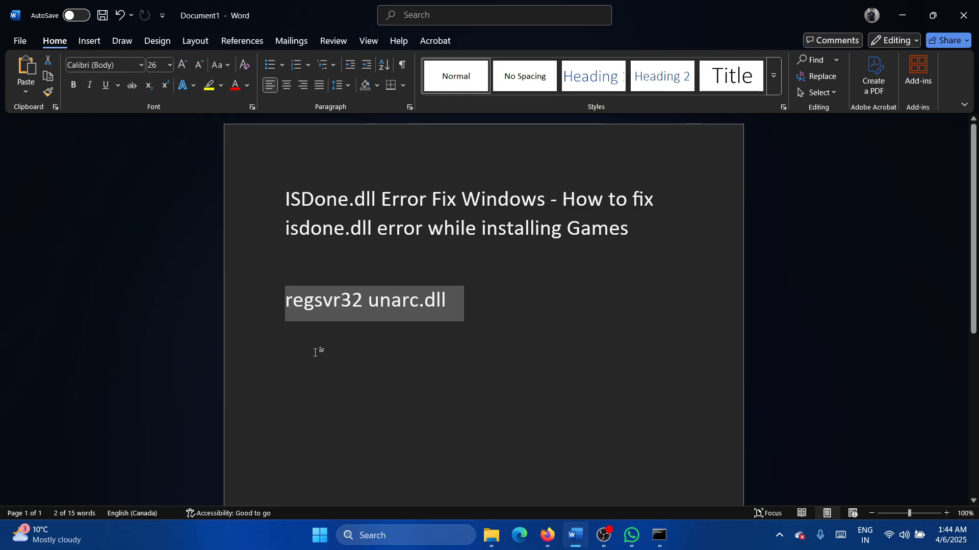
mouse_move(385, 307)
text(com)
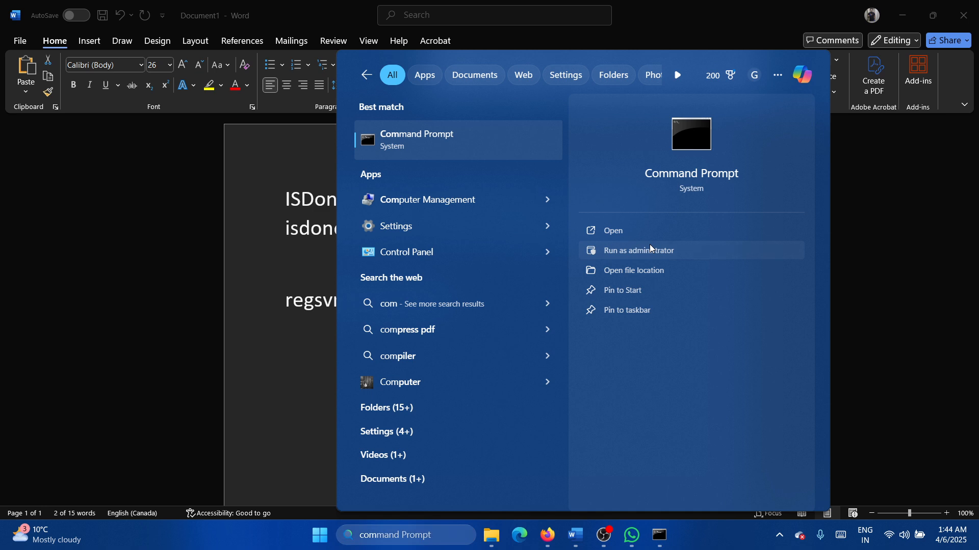
- Run regsvr32 unarc.dll as administrator and dismiss the module-not-found error
click(638, 251)
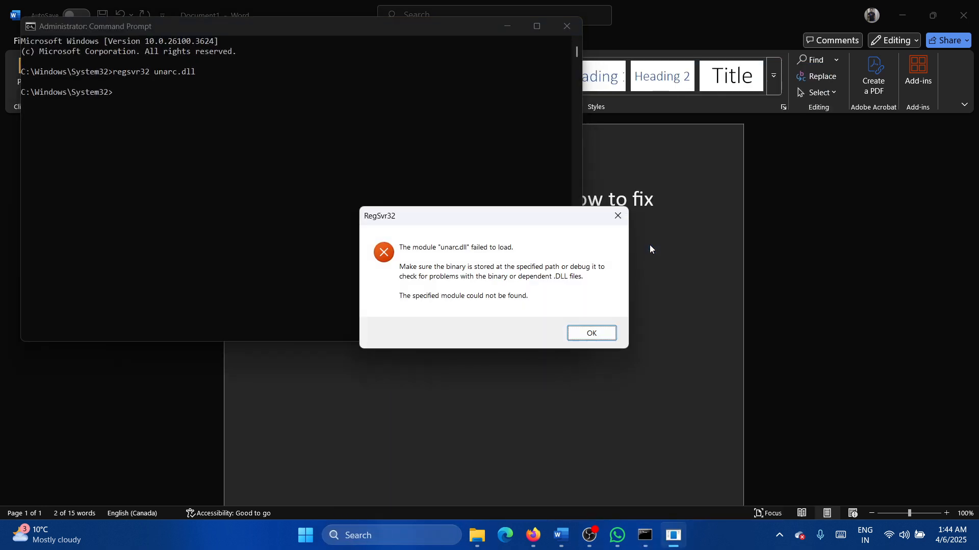
click(590, 333)
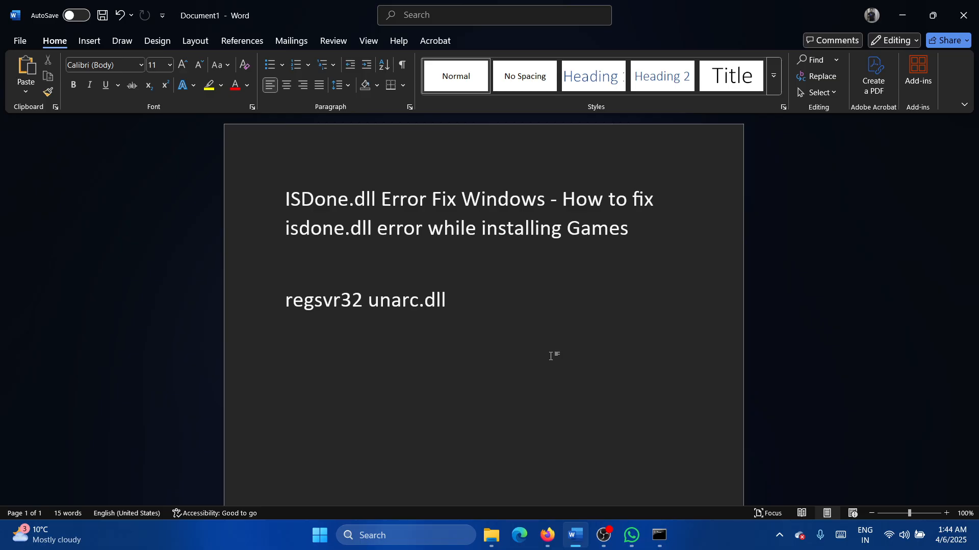
- Add an empty paragraph beneath the regsvr32 unarc.dll line in the Word notes
key(enter)
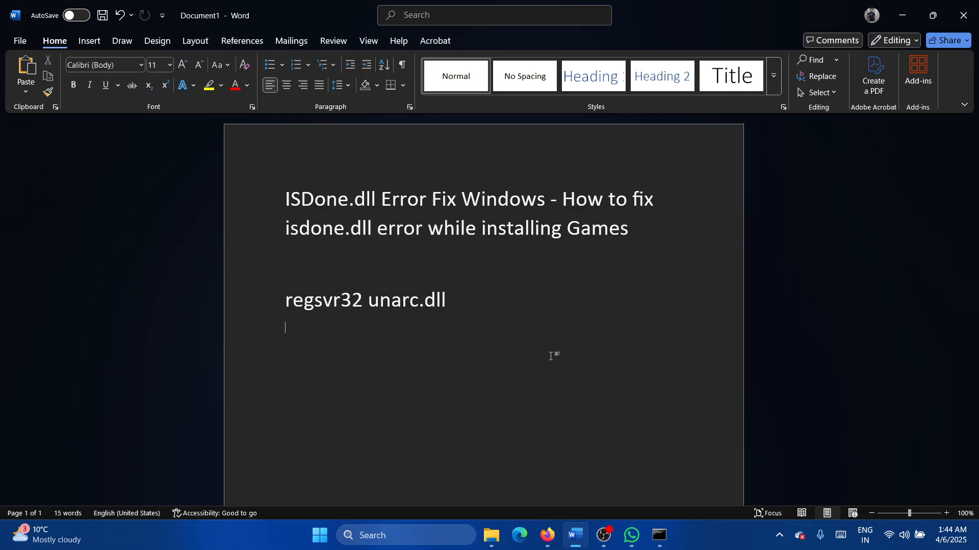